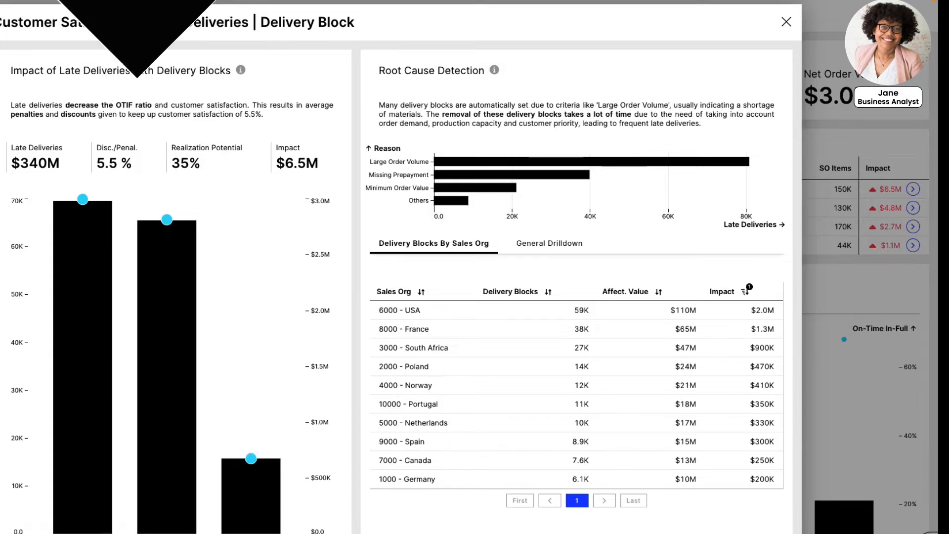
Step: Switch from the delivery block analysis to the Open Orders Table View
left_click(786, 22)
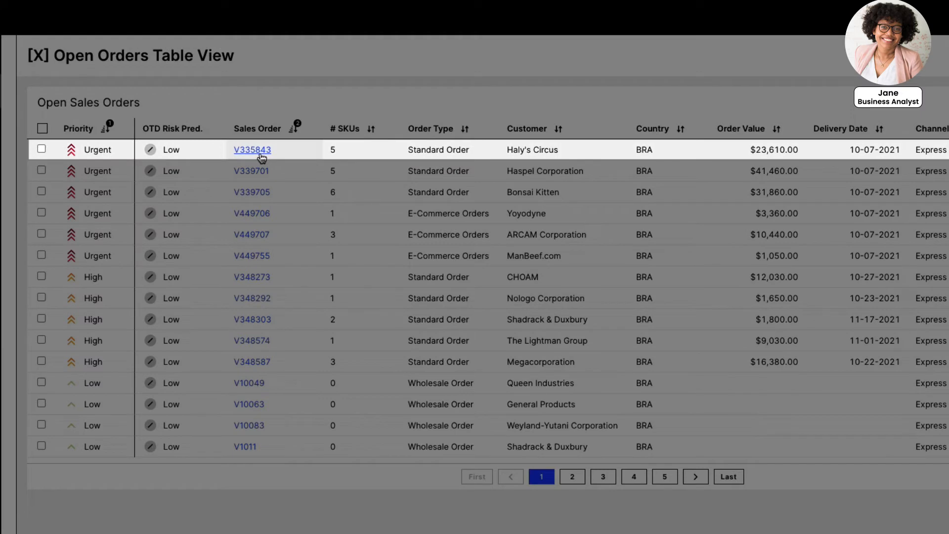
Step: Select sales order V335843 and reach the Unblock Sales Orders action flow in Studio
left_click(252, 149)
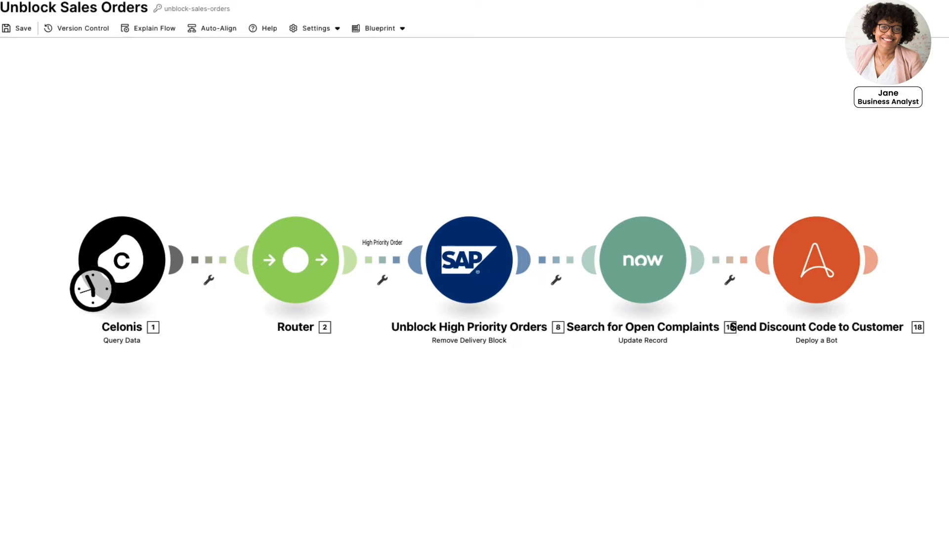
Step: Walk through the flow's modules with Explain Flow, from the Celonis query past the router
left_click(154, 28)
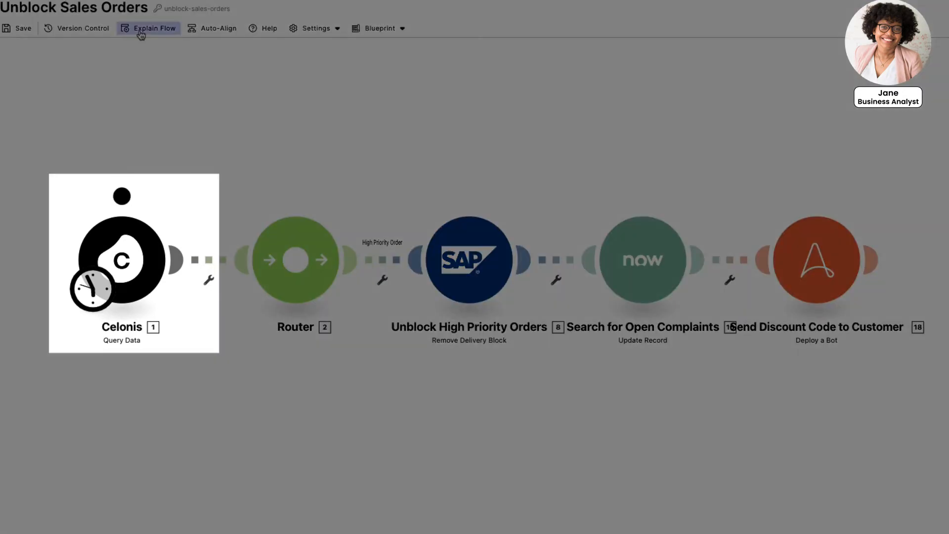
left_click(302, 259)
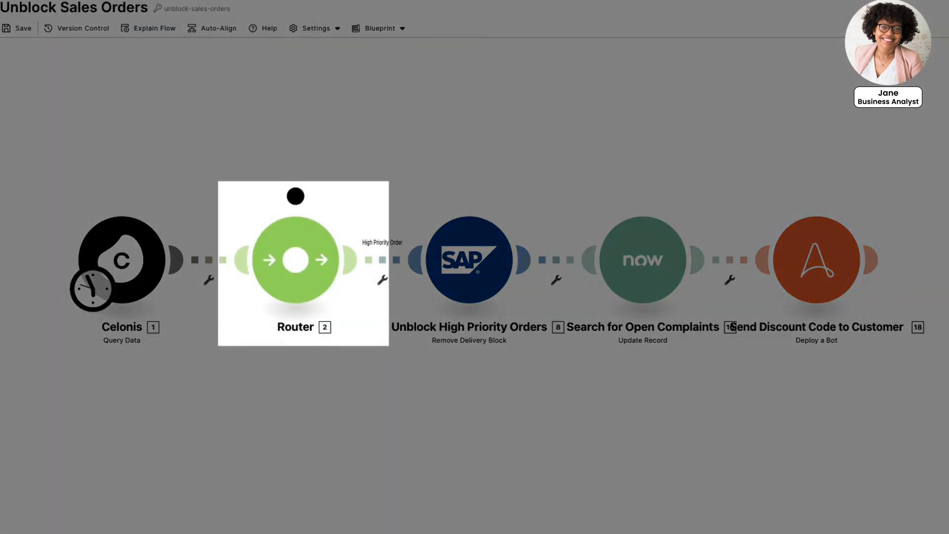
left_click(816, 259)
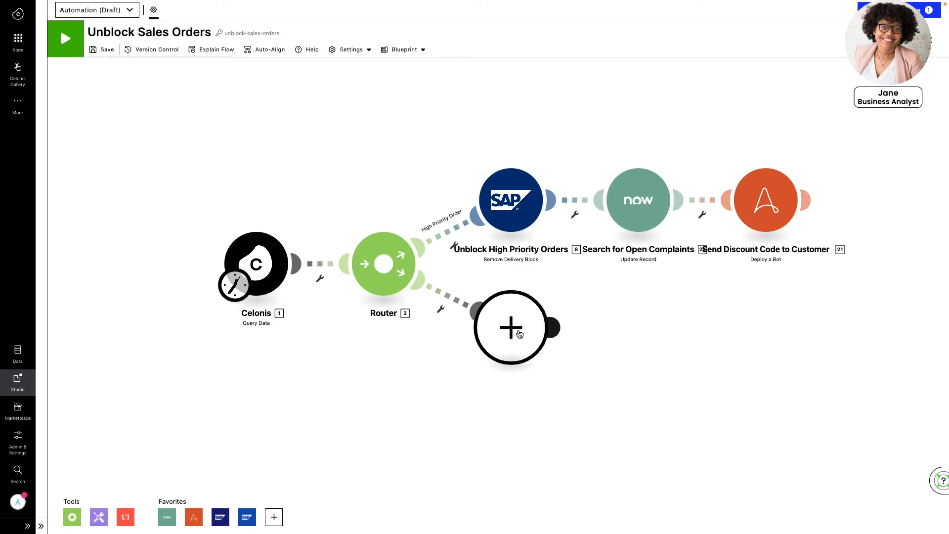
mouse_move(669, 422)
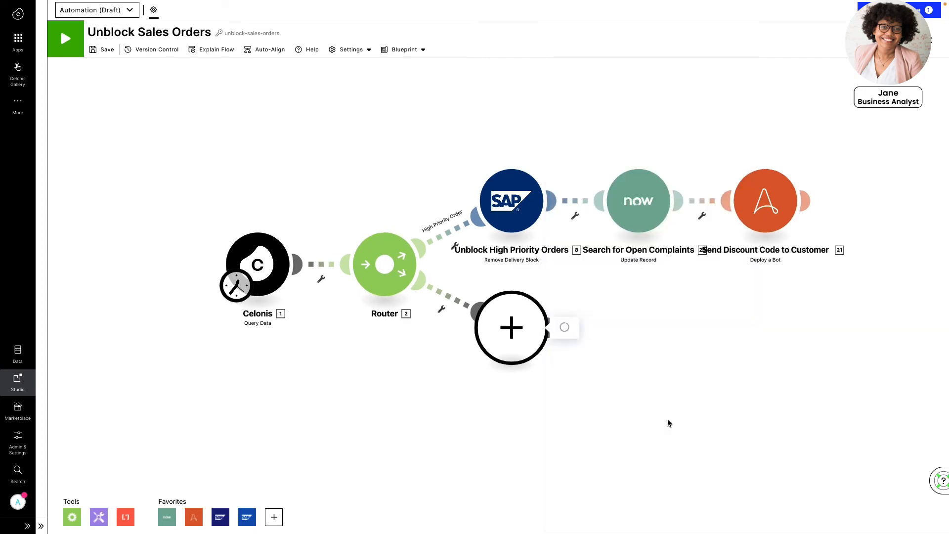
Step: Make the empty module a Microsoft Teams 'Send a Message' step addressed to Team A
left_click(511, 327)
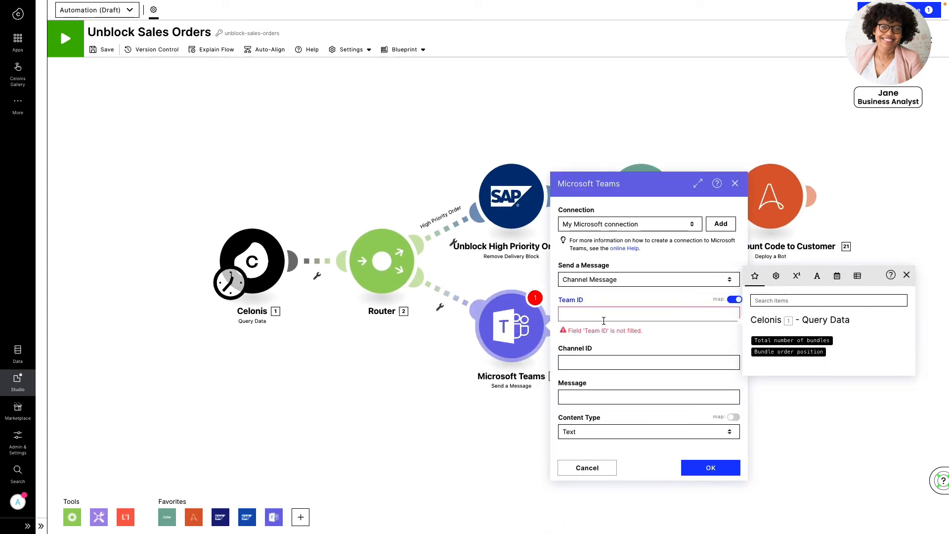
type("Team A")
left_click(648, 363)
type("Channel_ID")
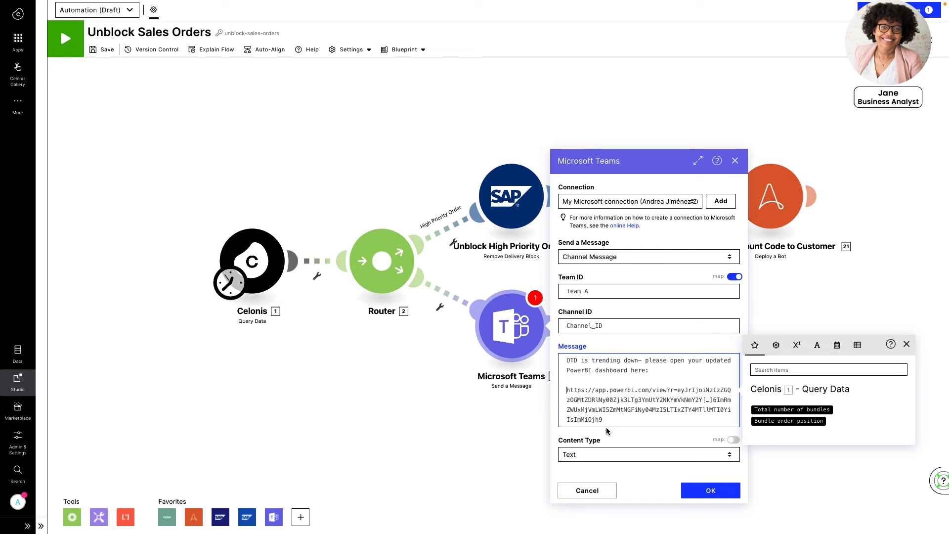
left_click(710, 491)
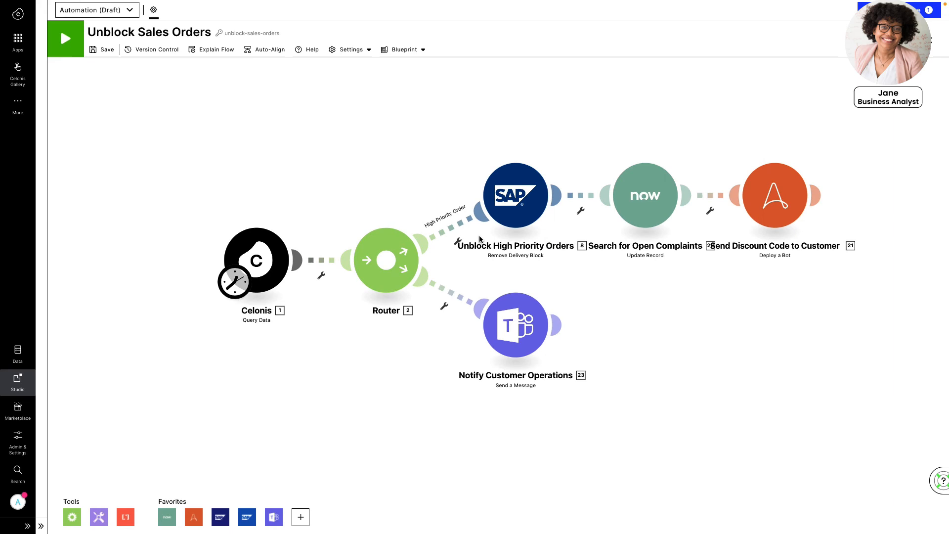